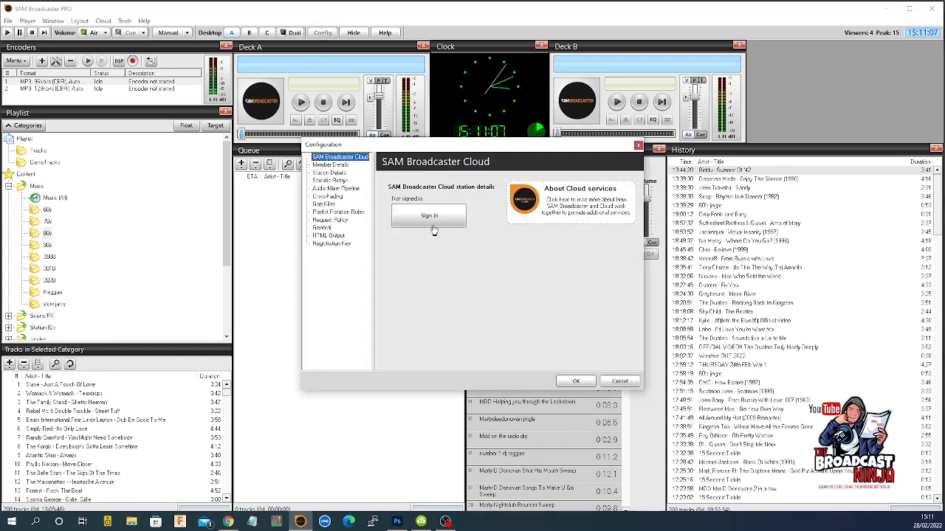
- Load the random.cwf clockwheel into the category rotation logic configuration
left_click(338, 213)
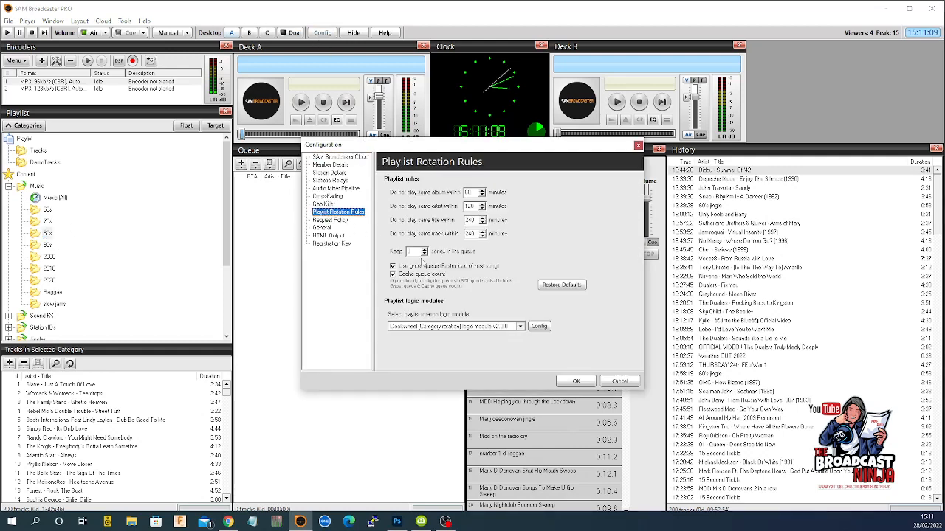
left_click(539, 326)
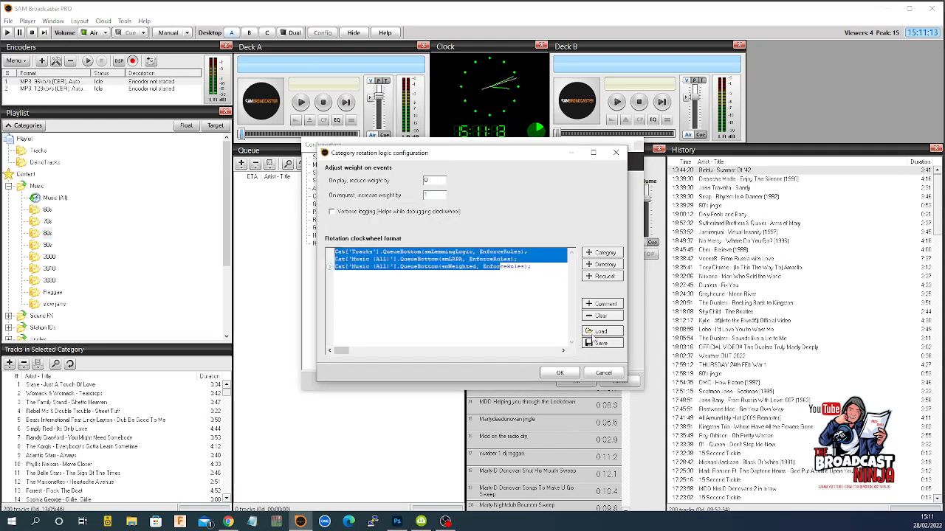
left_click(601, 331)
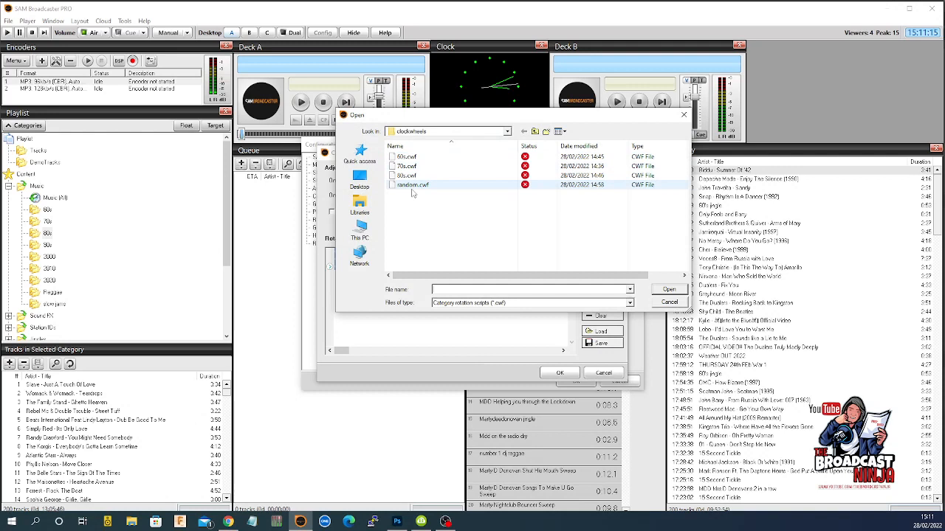
left_click(412, 184)
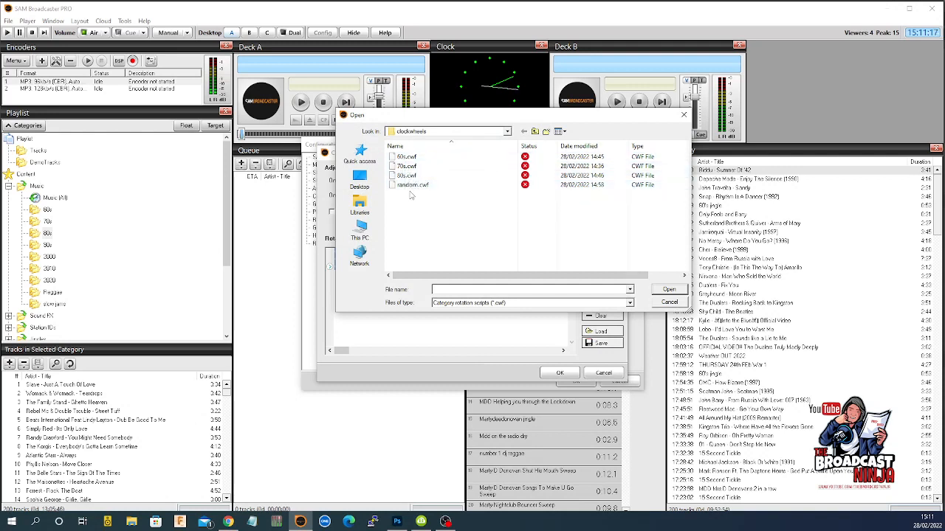
left_click(406, 157)
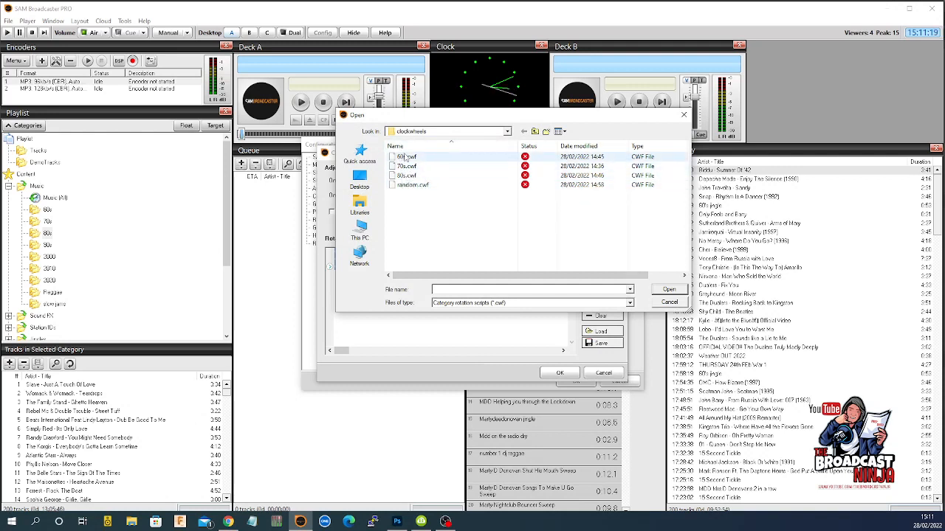
left_click(412, 184)
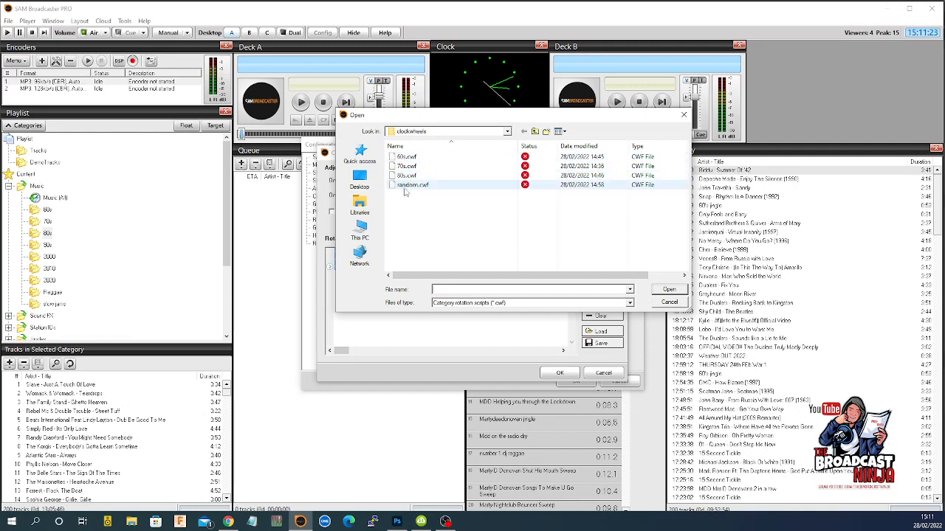
mouse_move(434, 194)
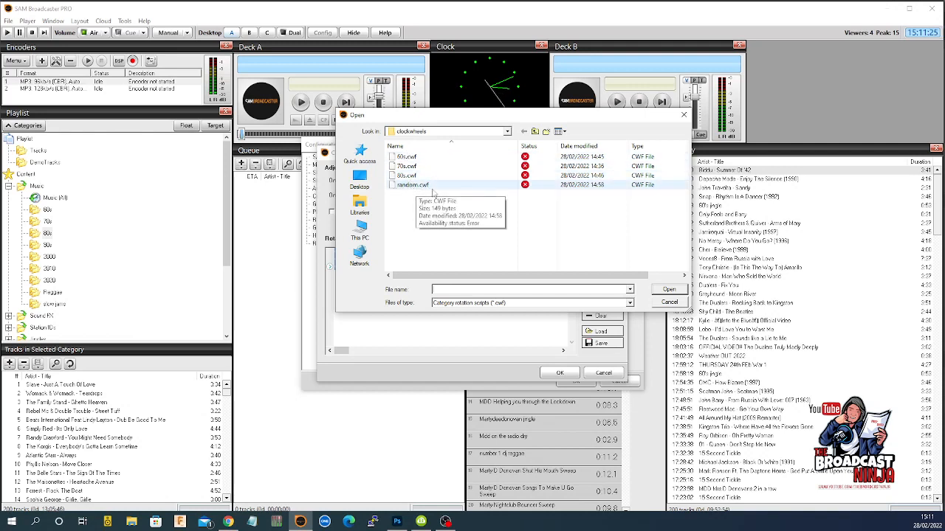
left_click(409, 184)
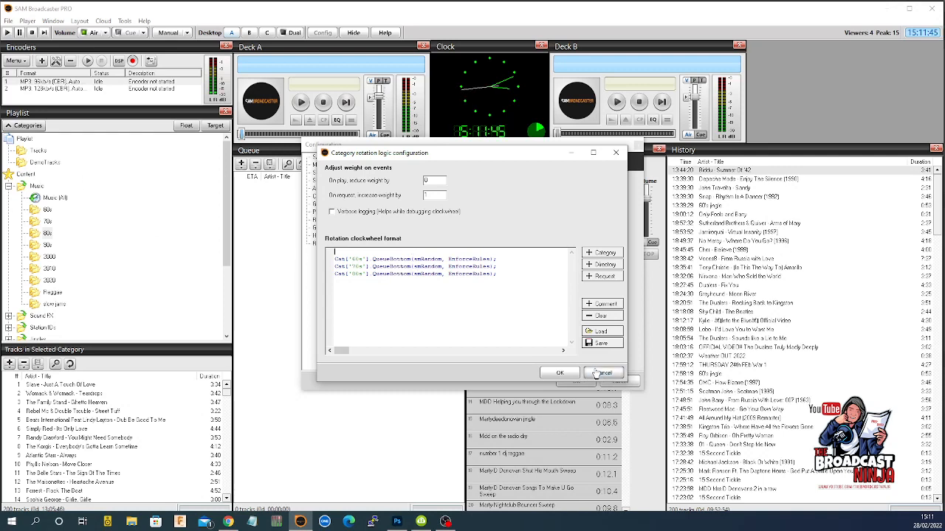
- Cancel the category rotation logic dialog, discarding the loaded random clockwheel
left_click(604, 372)
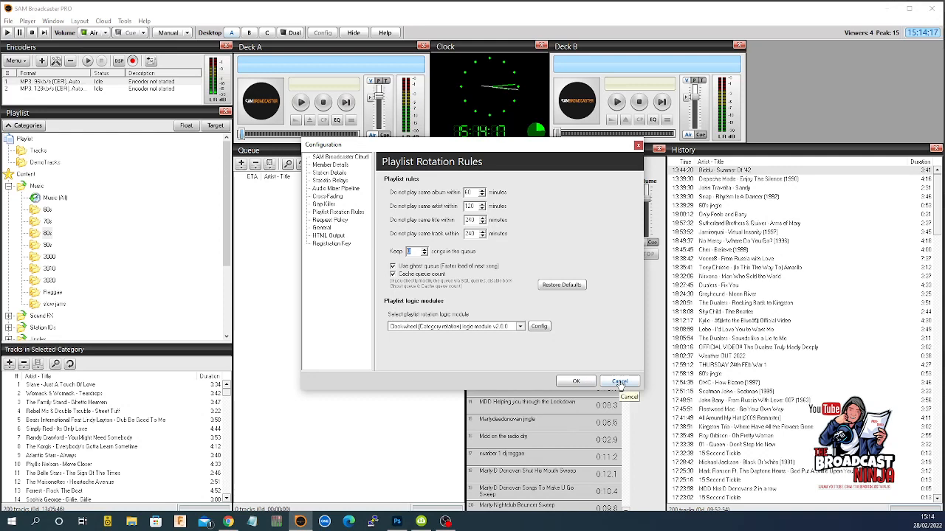
- Close the Configuration window without saving changes
left_click(619, 380)
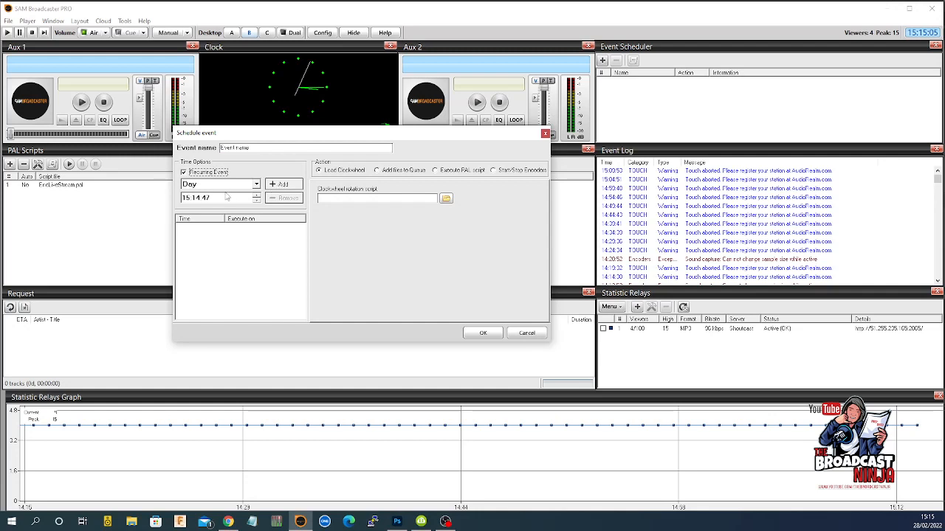
- Enter 23:45:00 as the event time and add it as a daily trigger
triple_click(207, 198)
type("23:45:00")
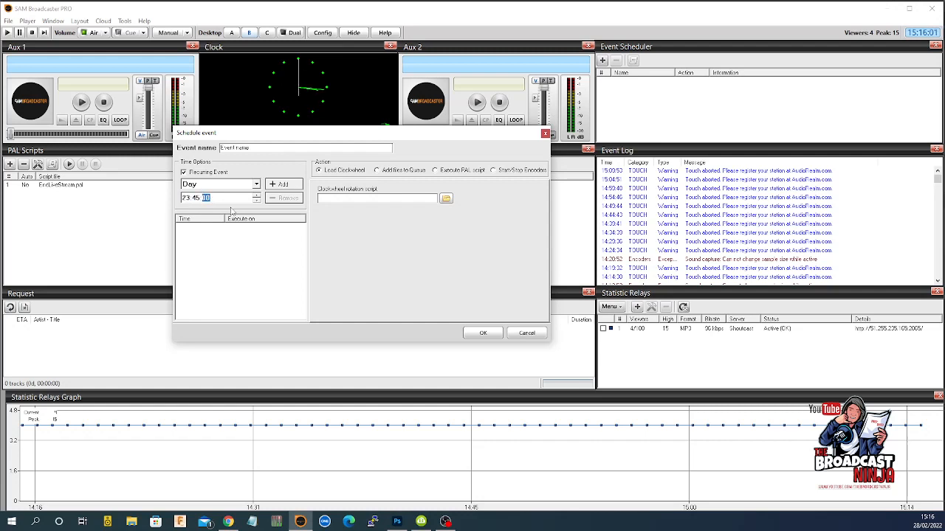
left_click(283, 184)
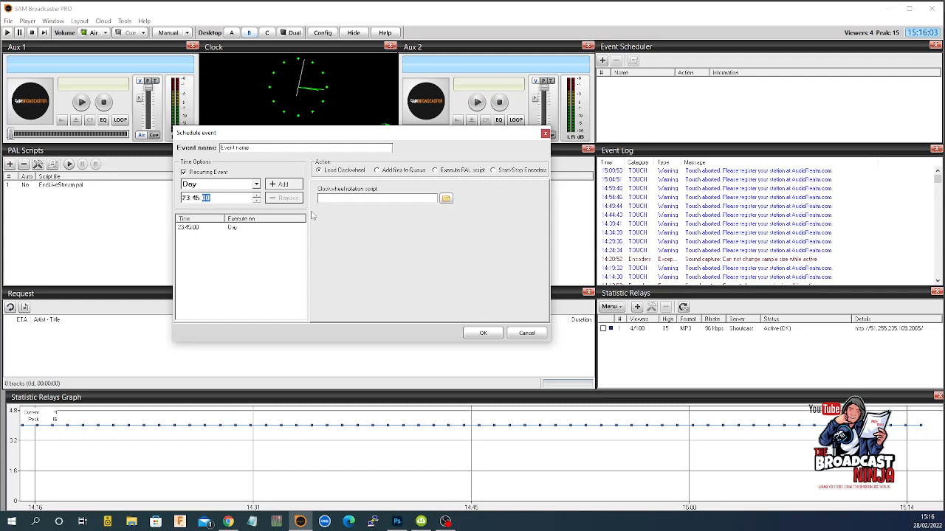
- Attach the clockwheel .cwf script, name the event for the 23:45 load, and save it
left_click(445, 198)
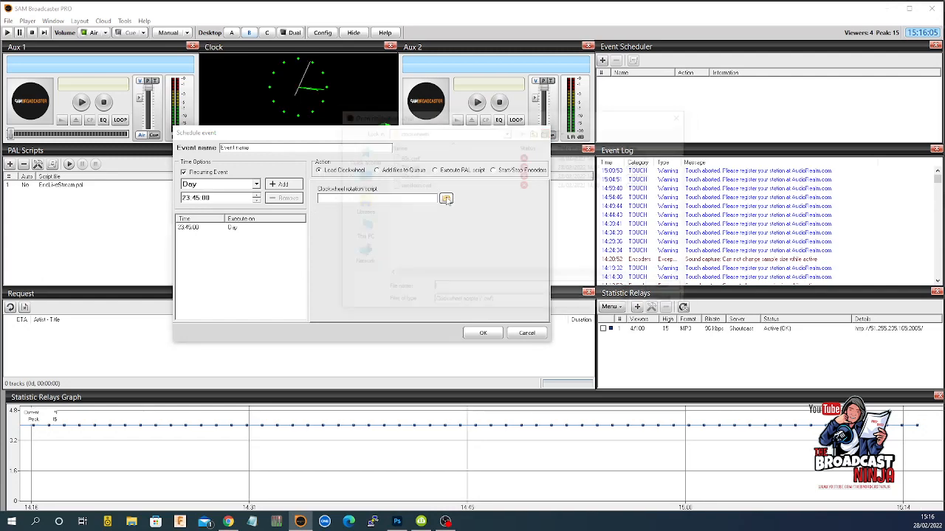
left_click(446, 199)
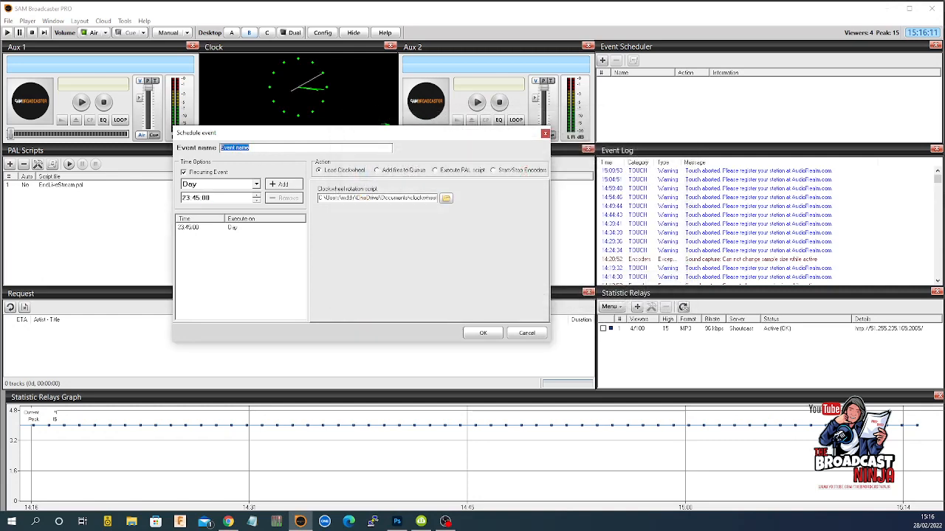
type("Lu")
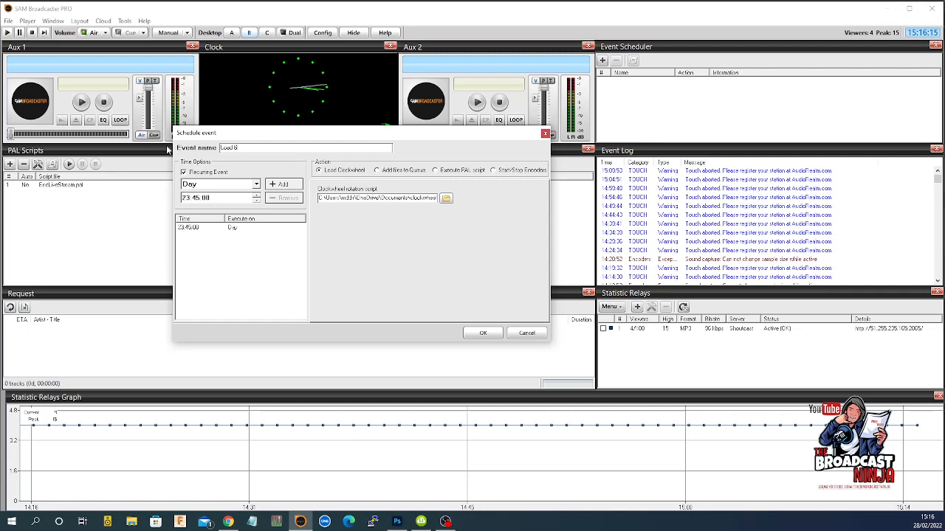
type("0's at 23:")
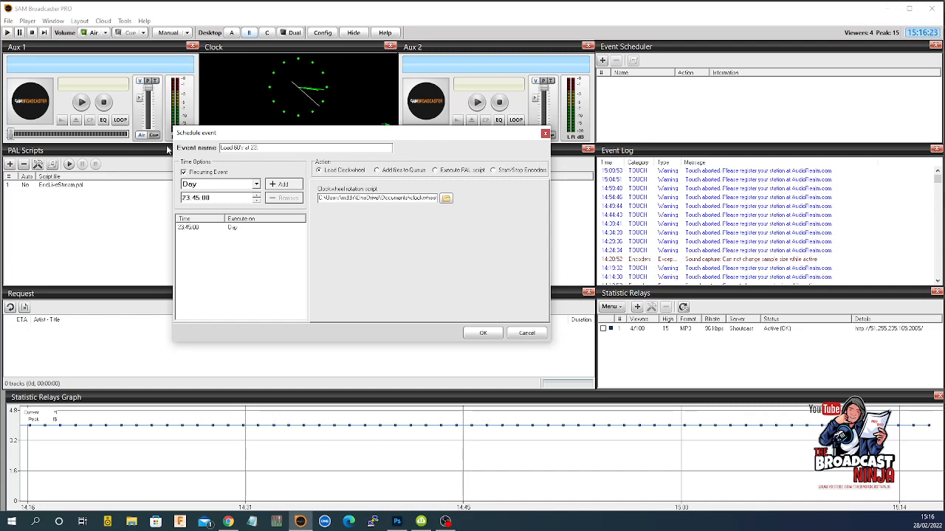
type(".45")
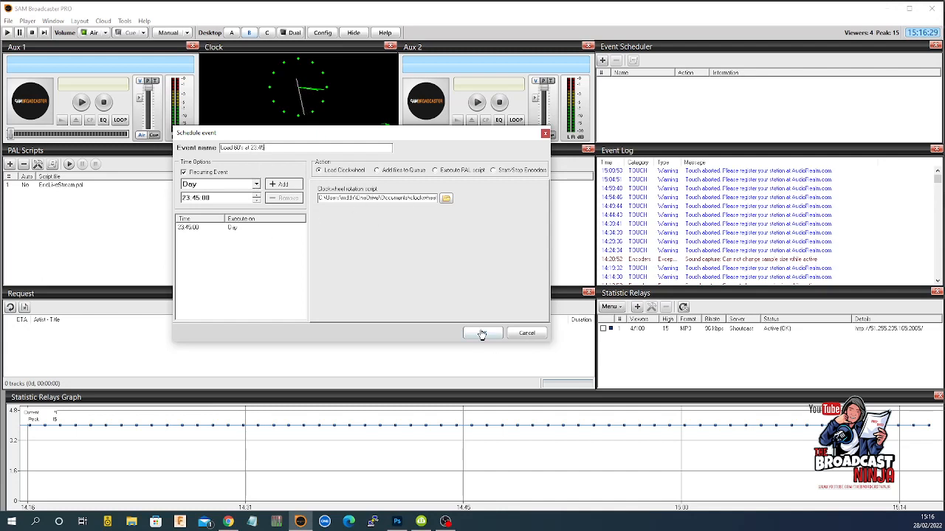
left_click(482, 333)
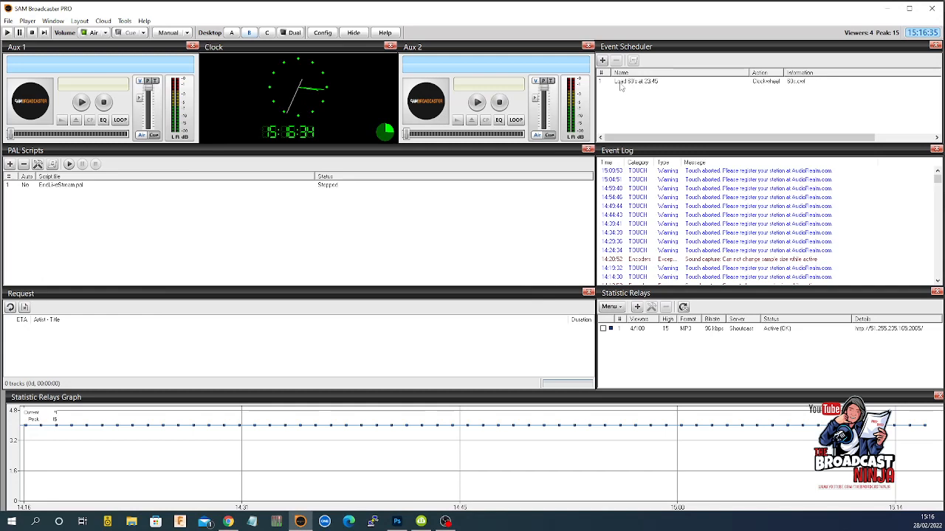
mouse_move(745, 90)
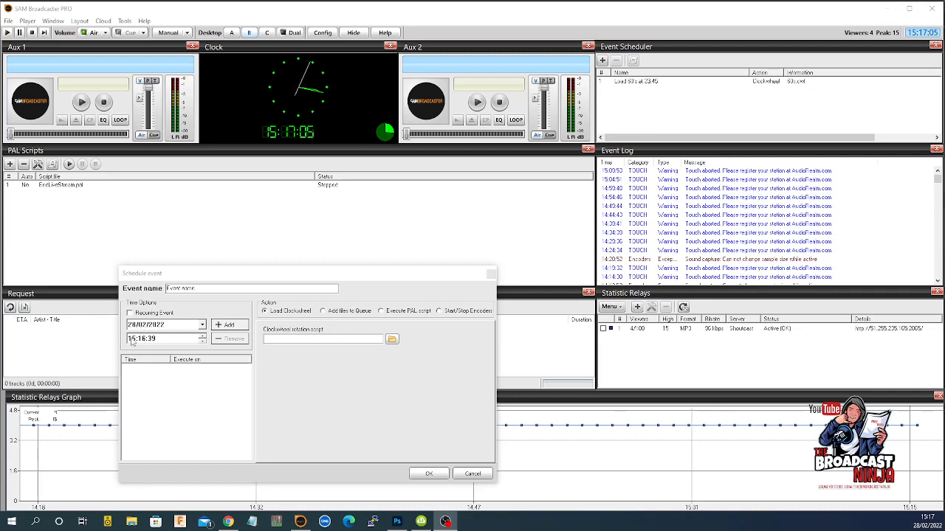
- Set the event to recur daily at 05:45:00, name it 'load 70's', and dismiss the empty-filename warning
triple_click(155, 339)
type("05:45:00")
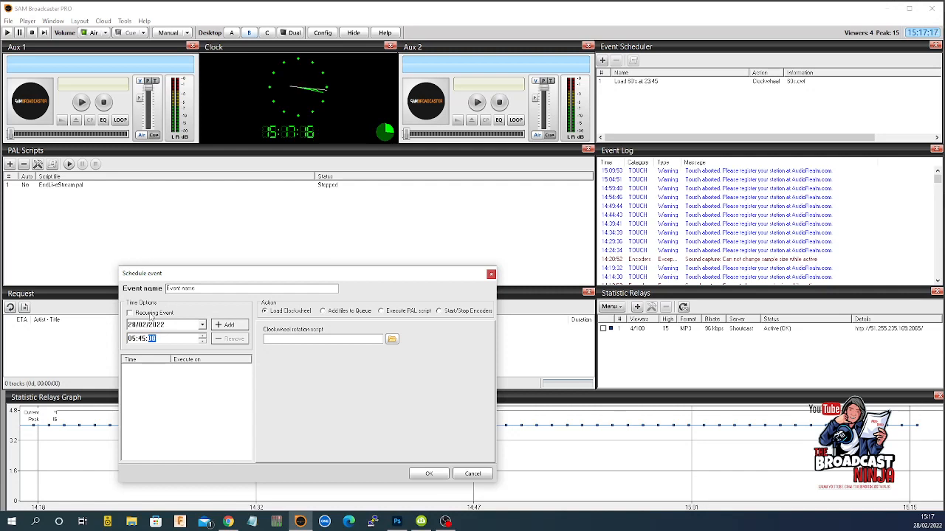
left_click(130, 313)
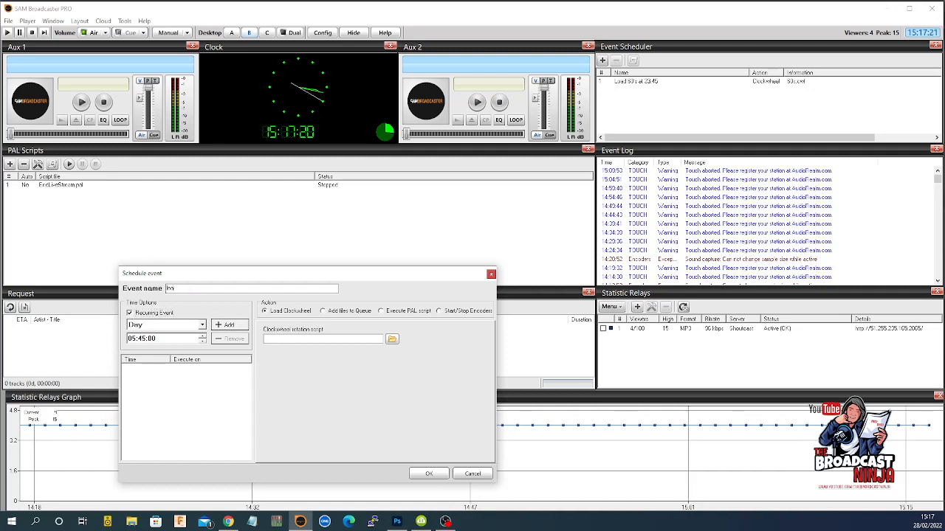
type("load 70's at 05:45")
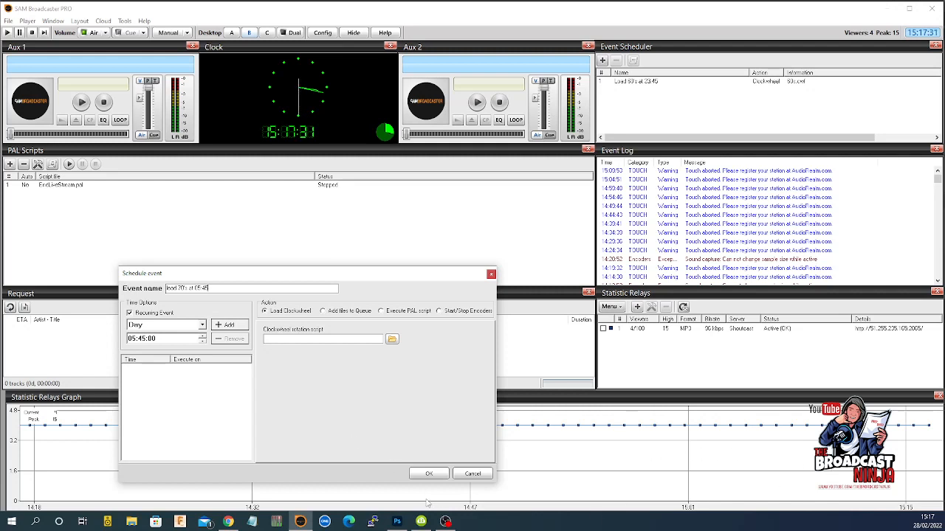
mouse_move(410, 486)
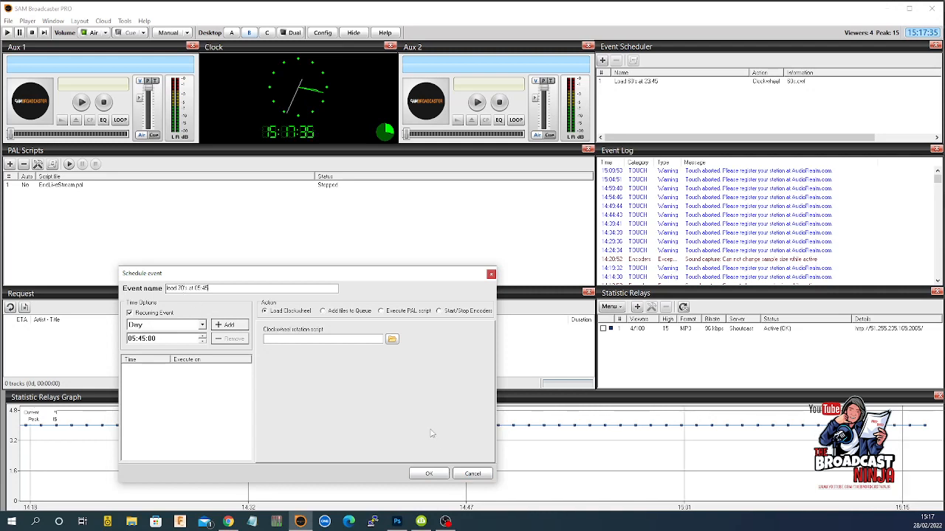
left_click(428, 473)
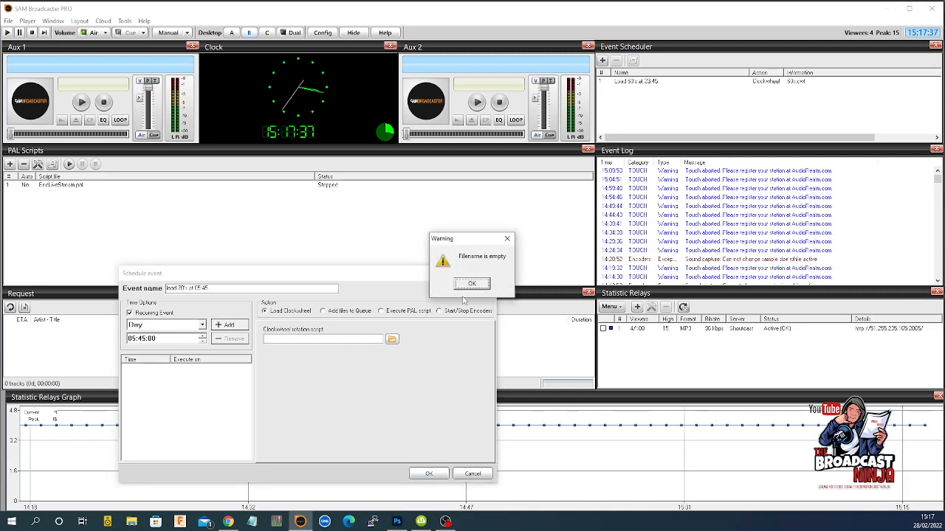
left_click(471, 283)
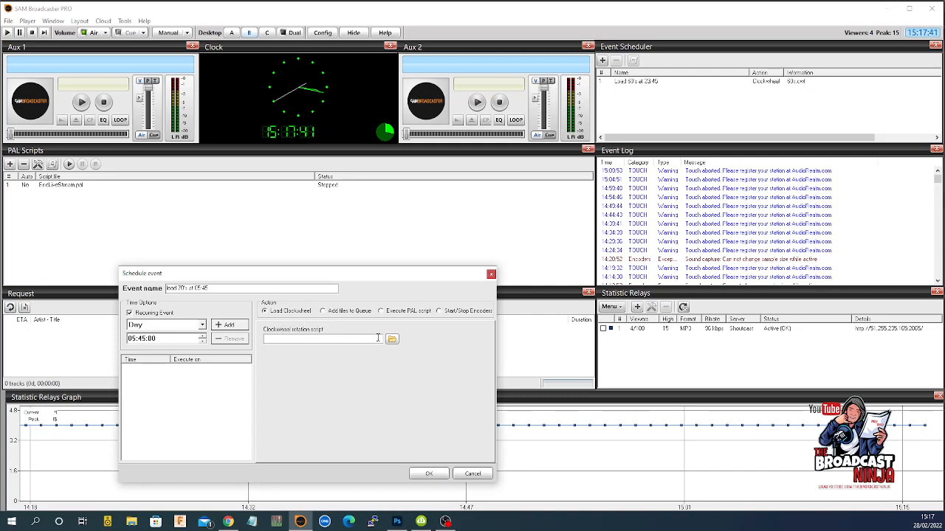
- Attach the 70s.cwf clockwheel script to the event
left_click(392, 339)
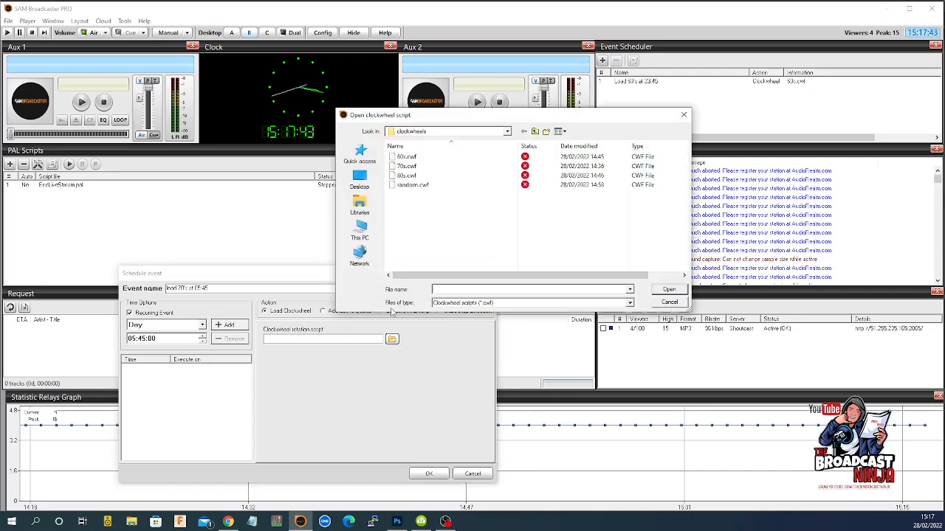
left_click(406, 166)
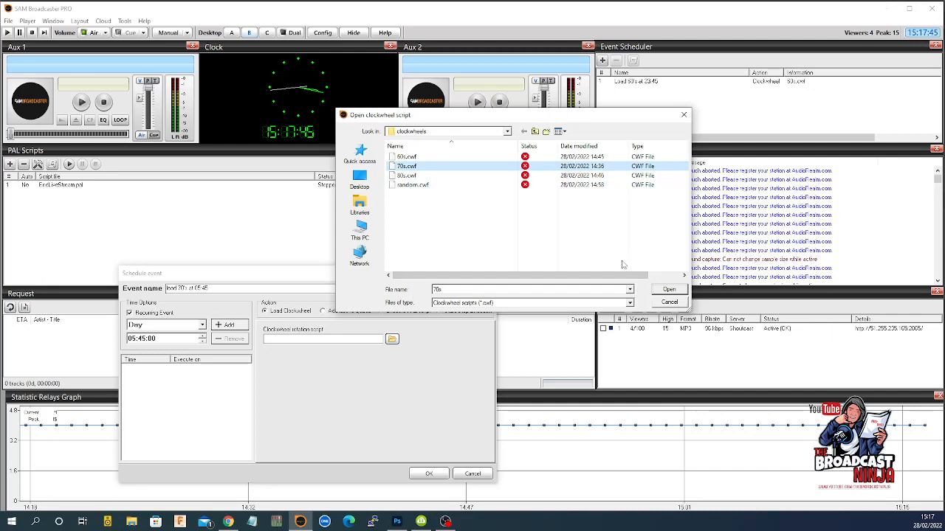
left_click(668, 288)
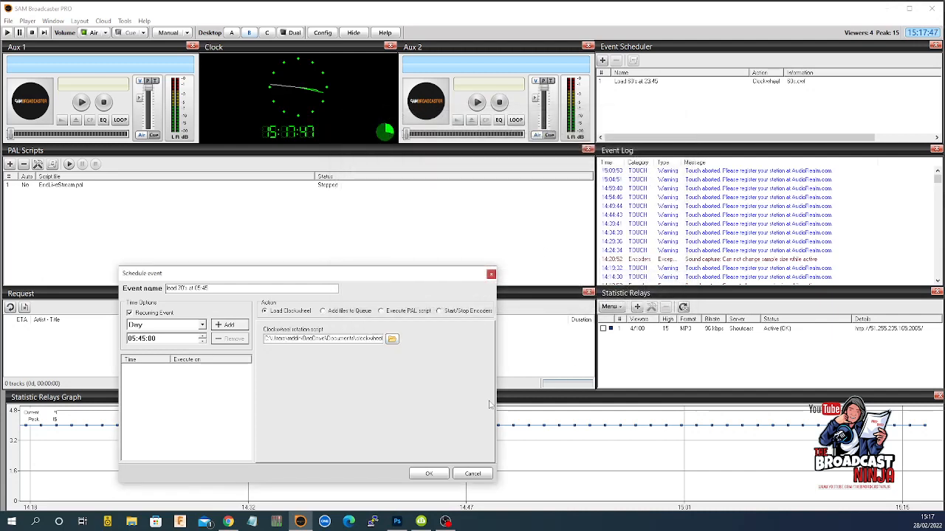
- Add 05:45:00 Day to the times list and save the event
left_click(429, 473)
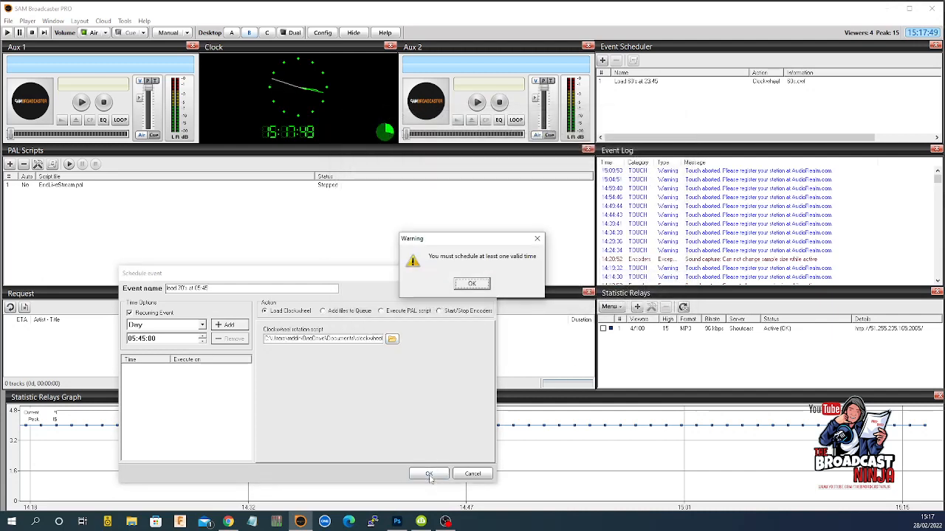
left_click(472, 284)
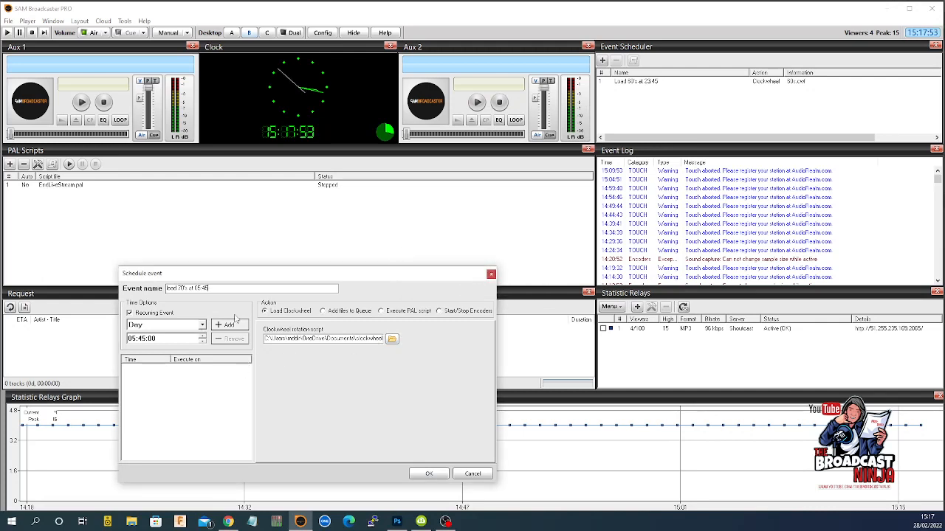
left_click(228, 325)
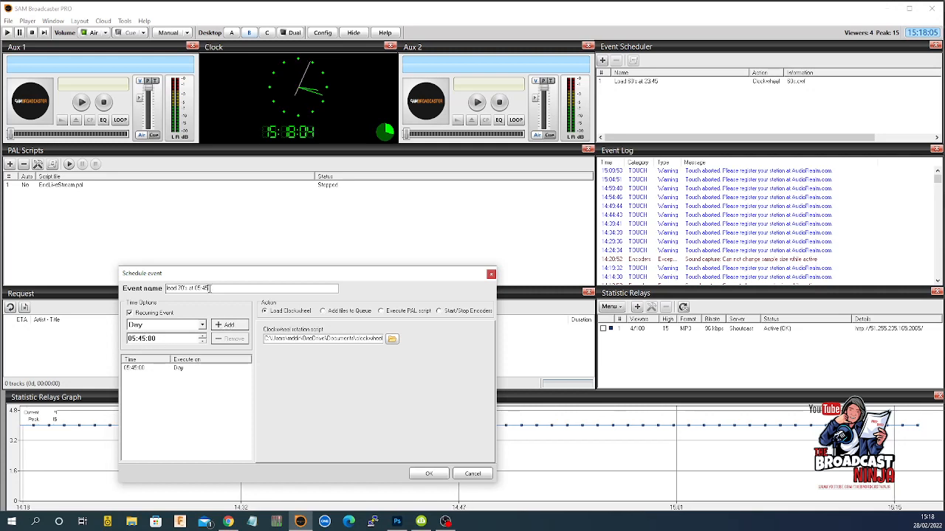
triple_click(251, 288)
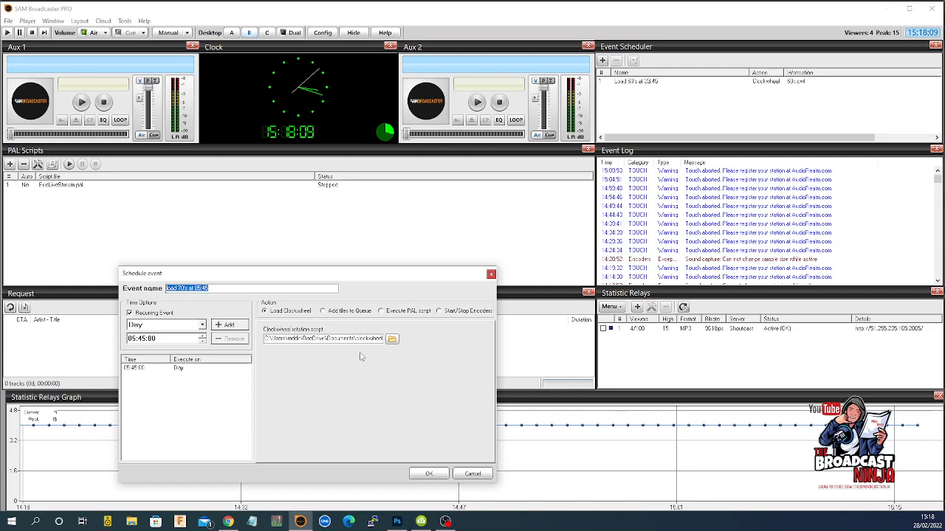
left_click(428, 473)
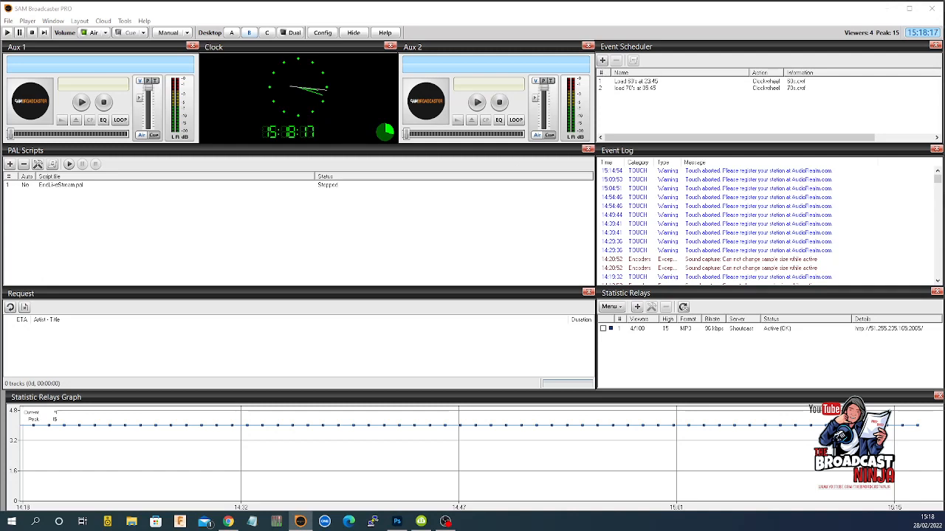
- Start a new event recurring daily and add 11:45:00 to its times
left_click(602, 60)
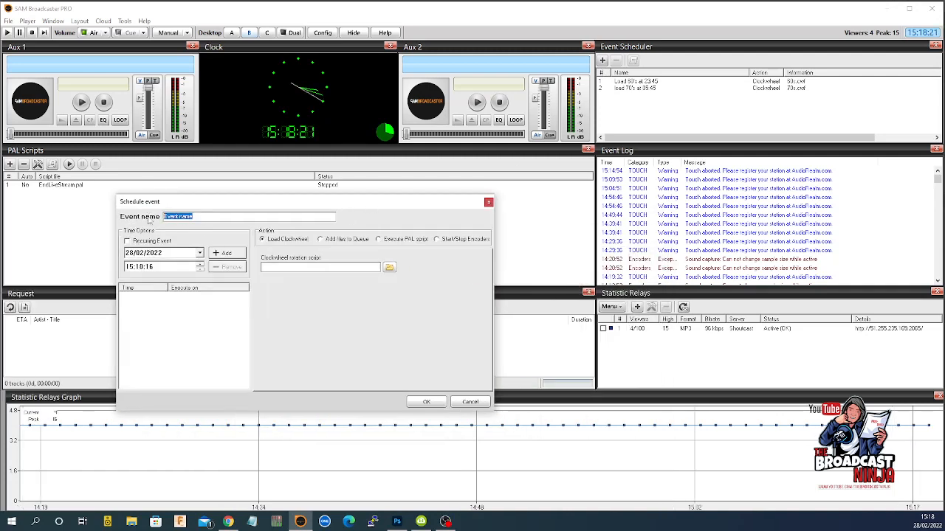
type("cd")
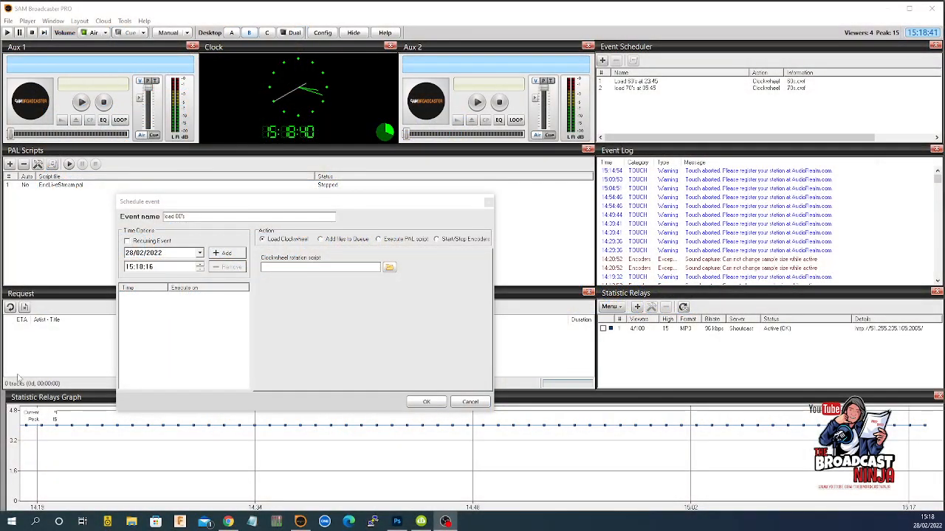
left_click(127, 240)
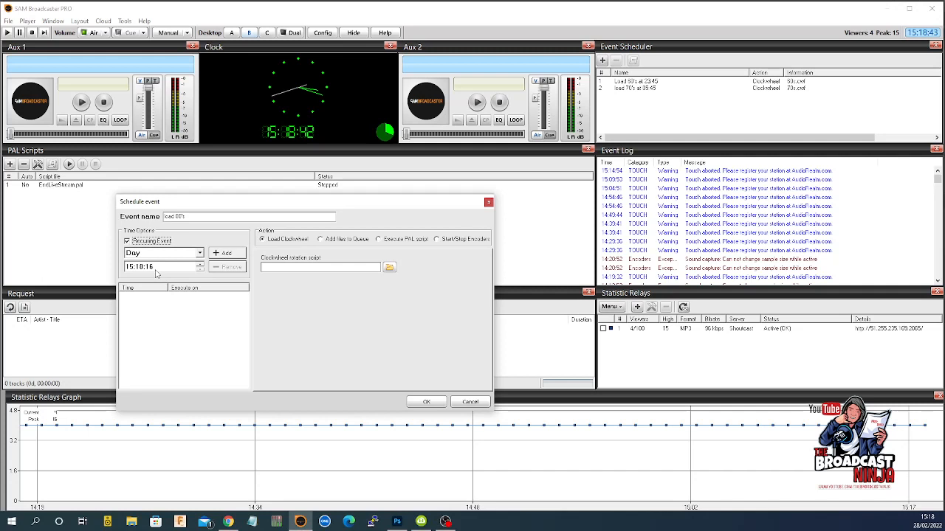
left_click(131, 266)
type("11:45:00")
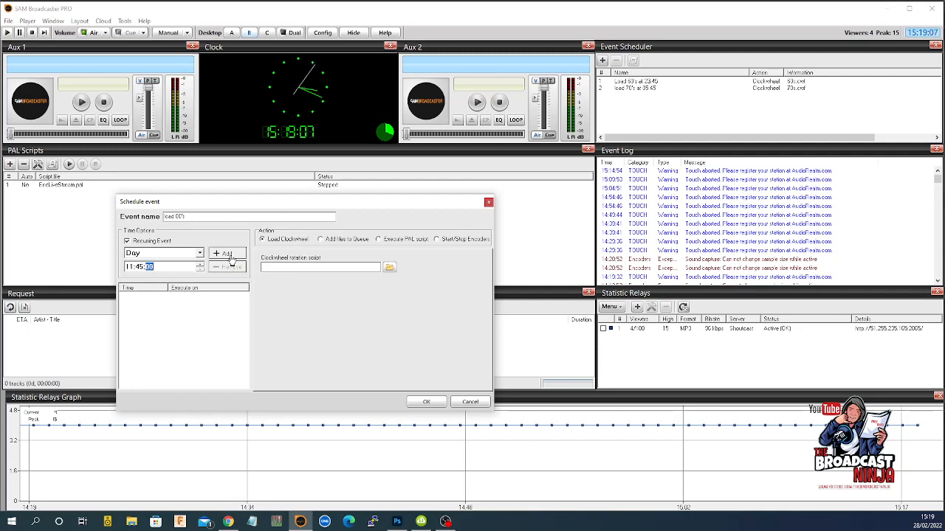
left_click(227, 253)
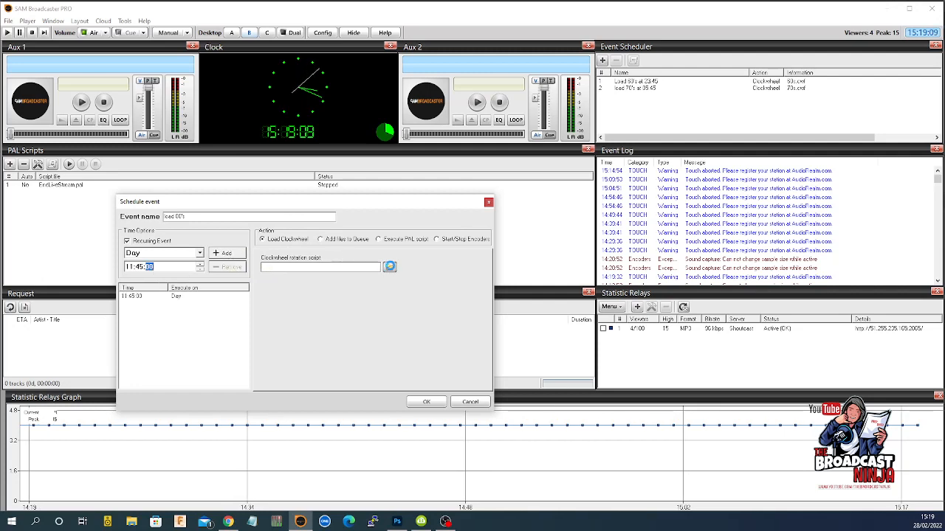
- Attach the 80s.cwf clockwheel and save the 'load 80's 11:45' event
left_click(390, 267)
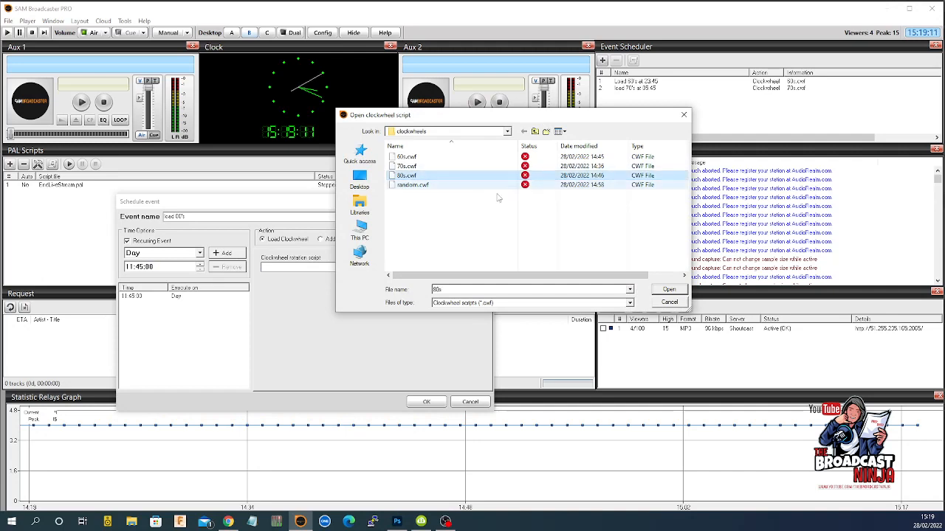
left_click(668, 289)
type(" at 11:45")
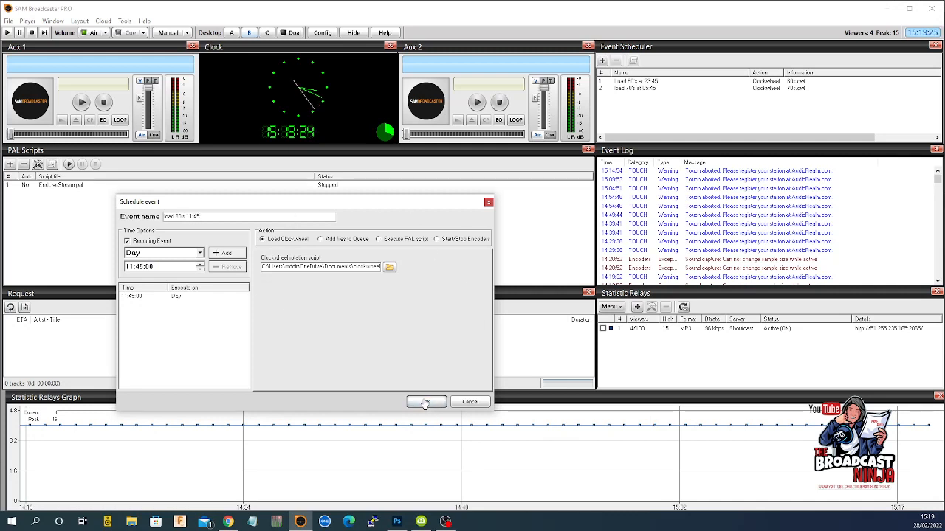
left_click(425, 401)
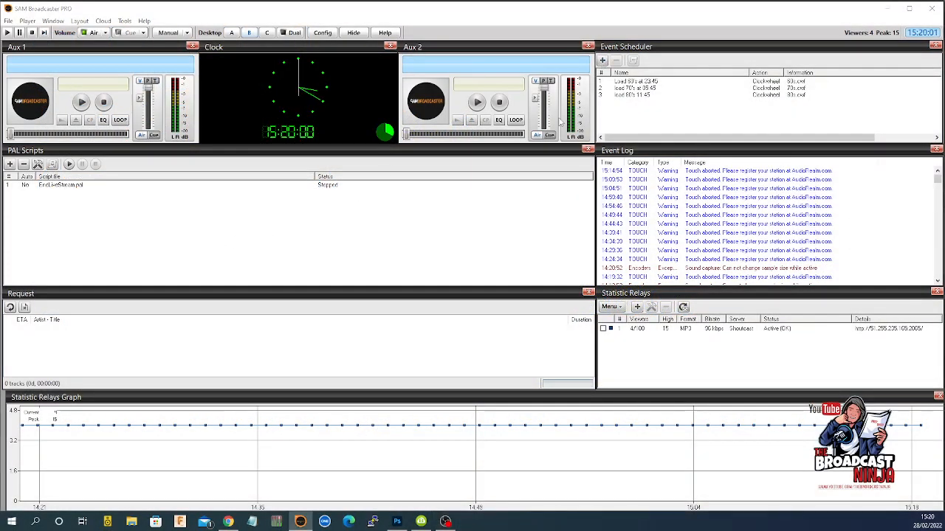
- Create the daily 17:45 'load random 17:45' event loading random.cwf and save it
left_click(602, 59)
type("load ten")
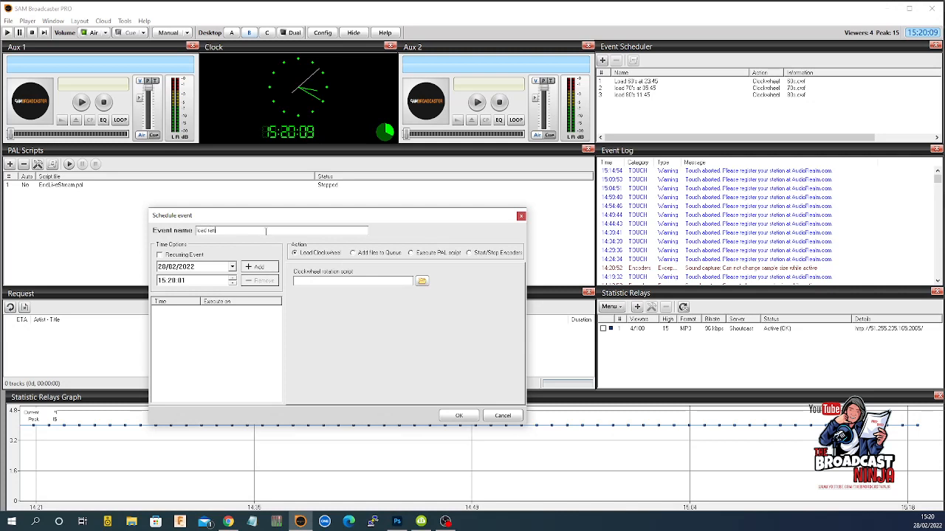
type("com")
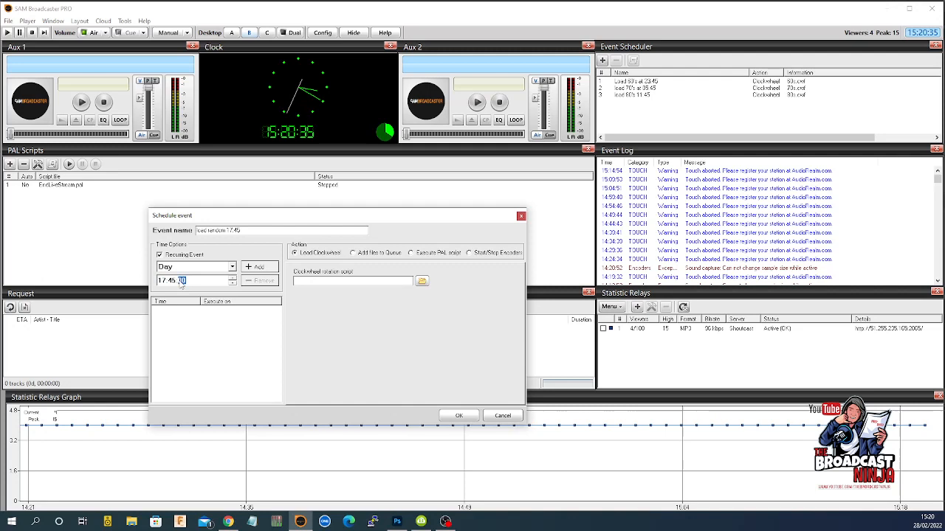
left_click(256, 266)
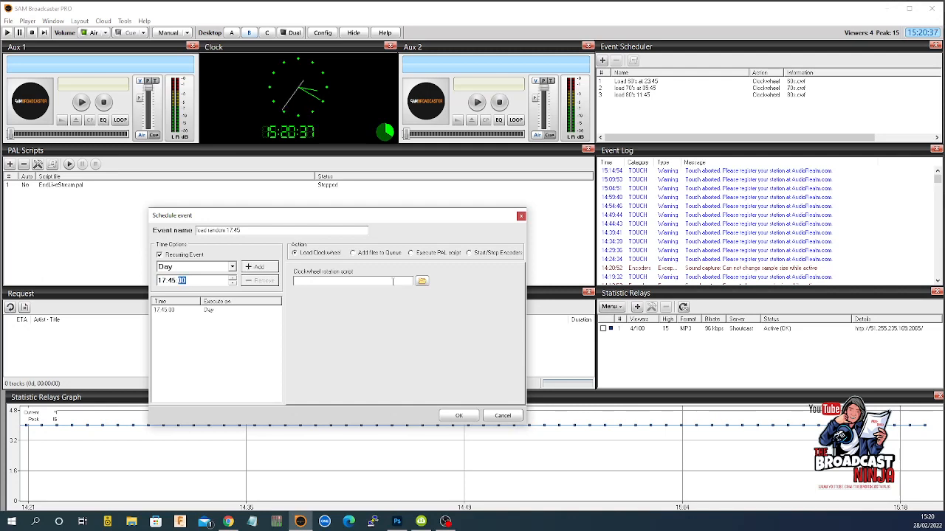
left_click(422, 281)
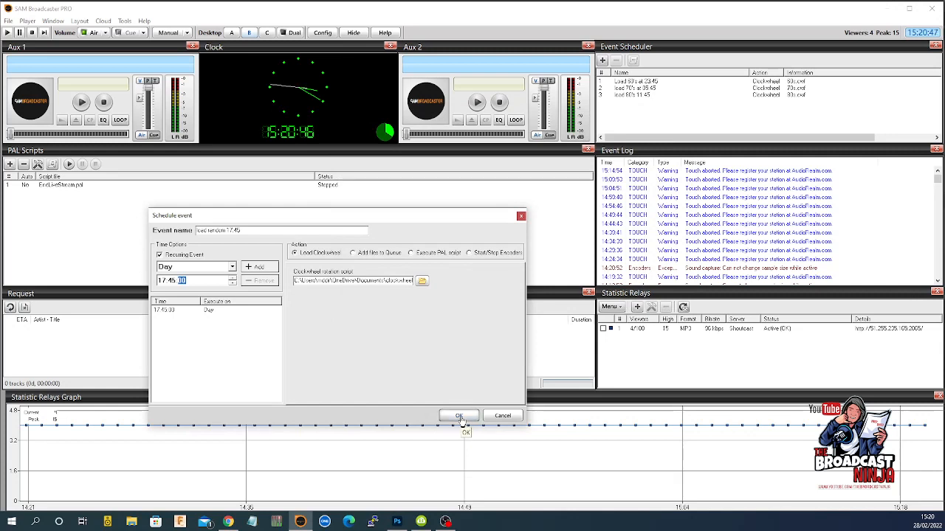
left_click(458, 415)
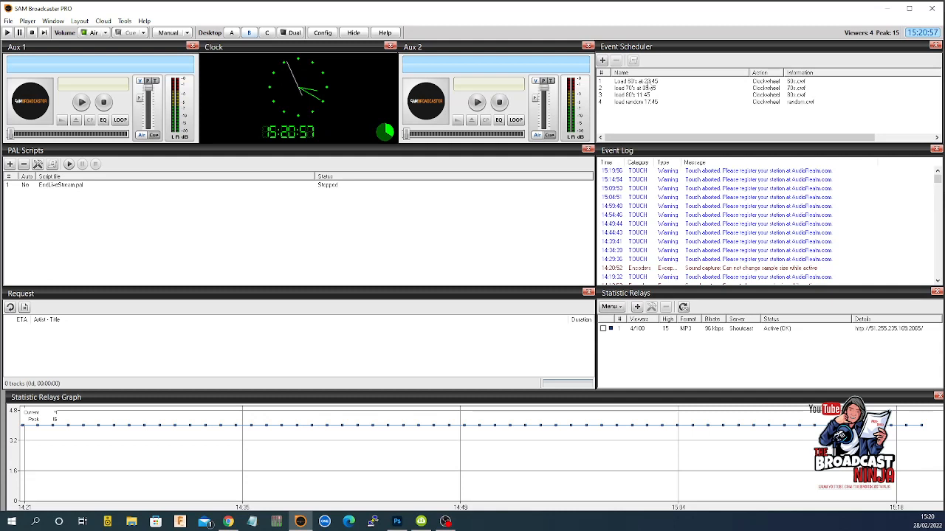
mouse_move(675, 92)
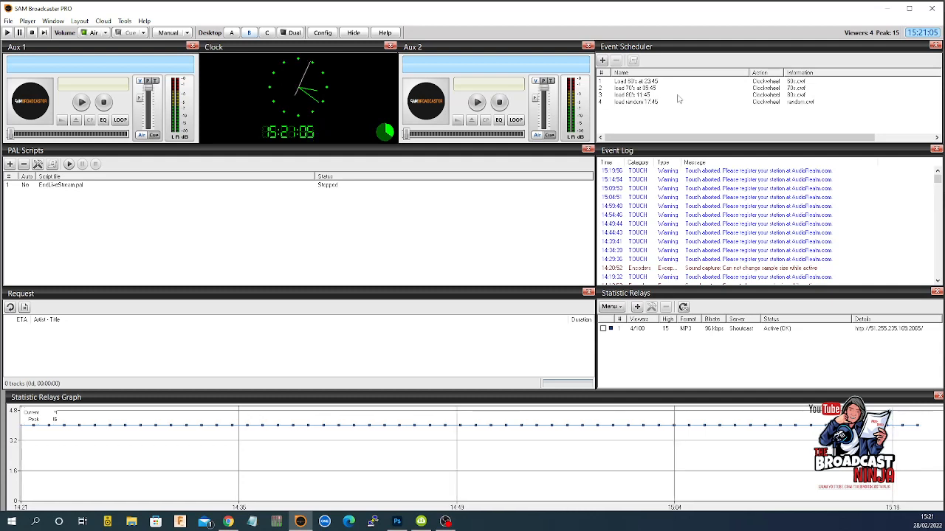
mouse_move(628, 109)
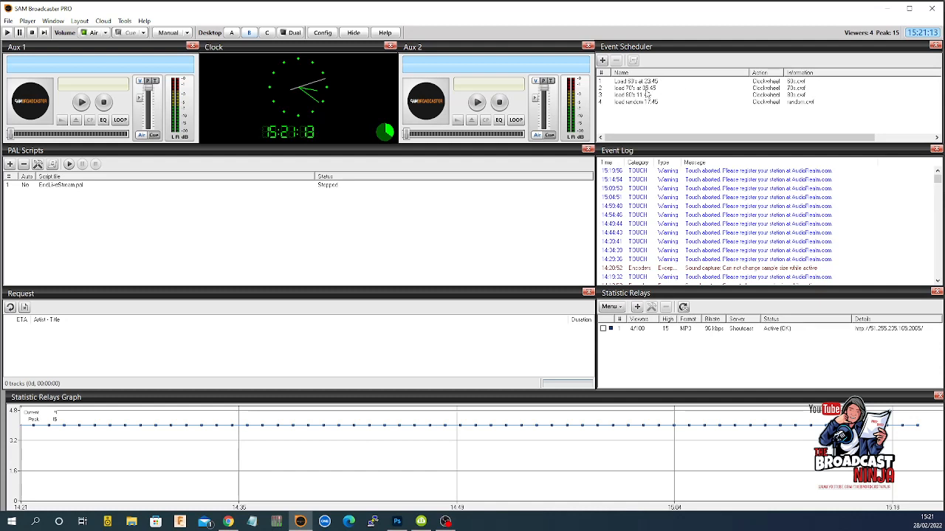
mouse_move(707, 87)
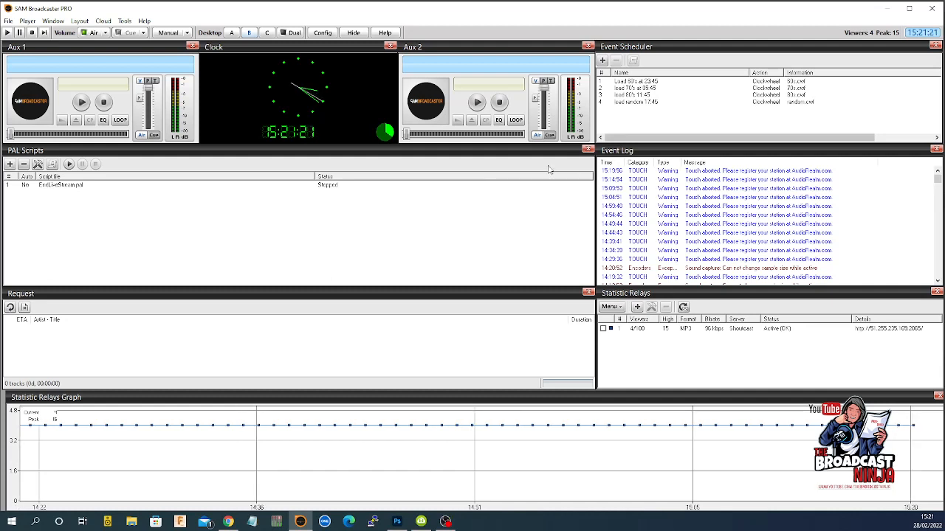
left_click(59, 184)
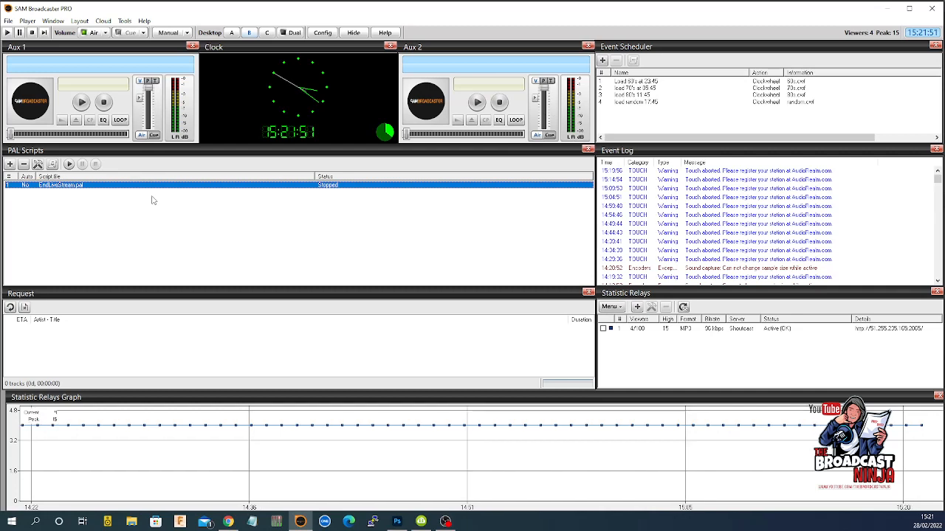
mouse_move(383, 201)
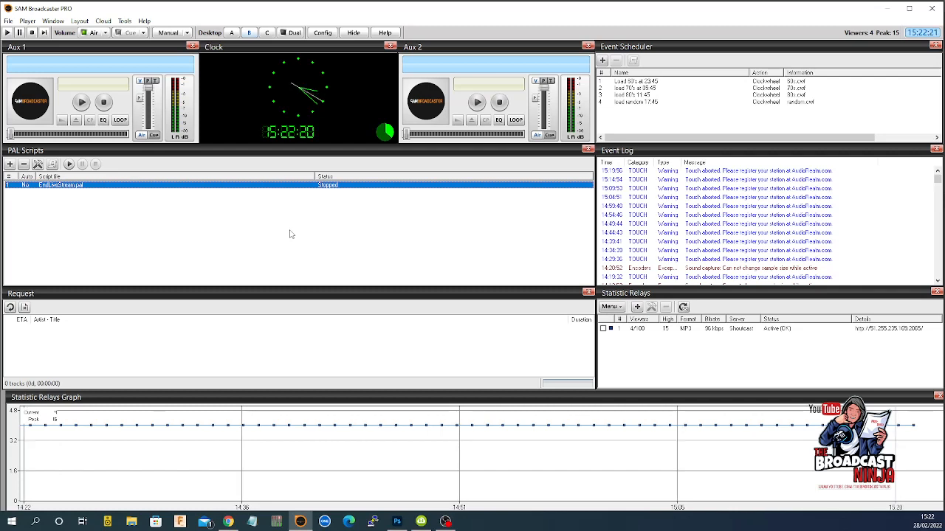
mouse_move(688, 83)
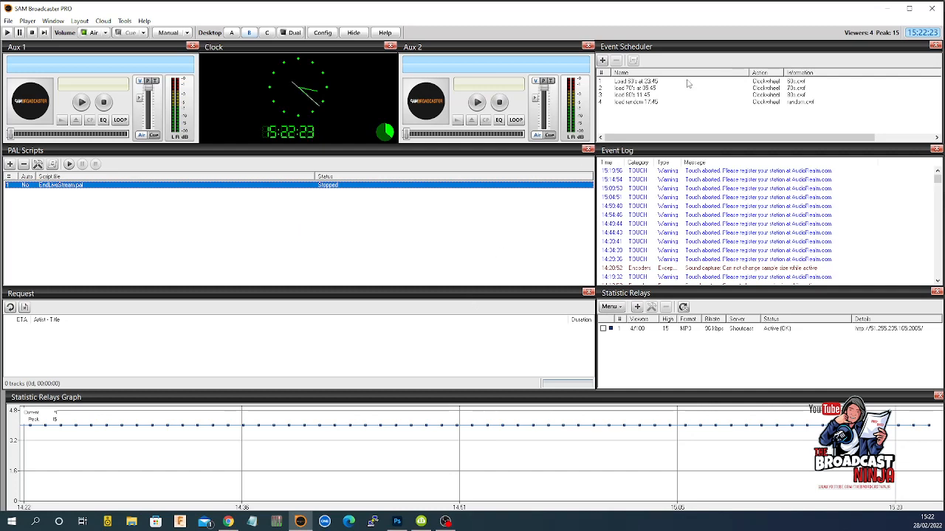